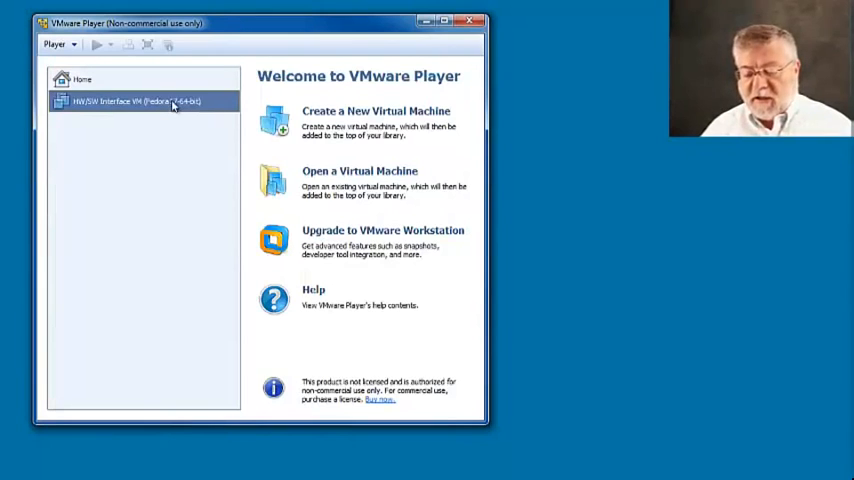
Power on the HW/SW Interface Fedora 17 VM, dismiss the removable-devices notice and boot the default GRUB entry
click(140, 100)
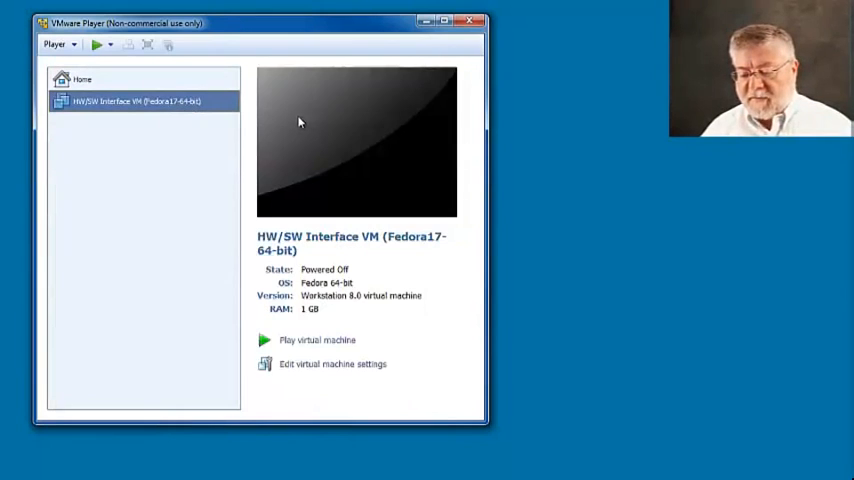
mouse_move(190, 108)
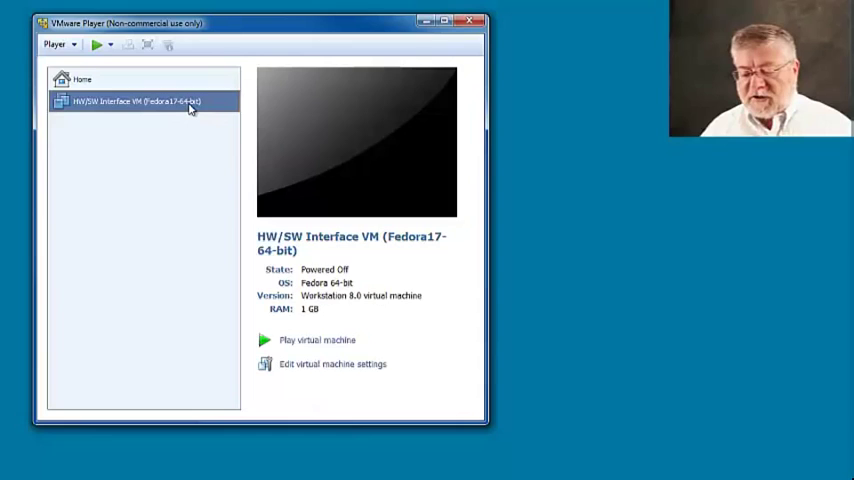
click(316, 340)
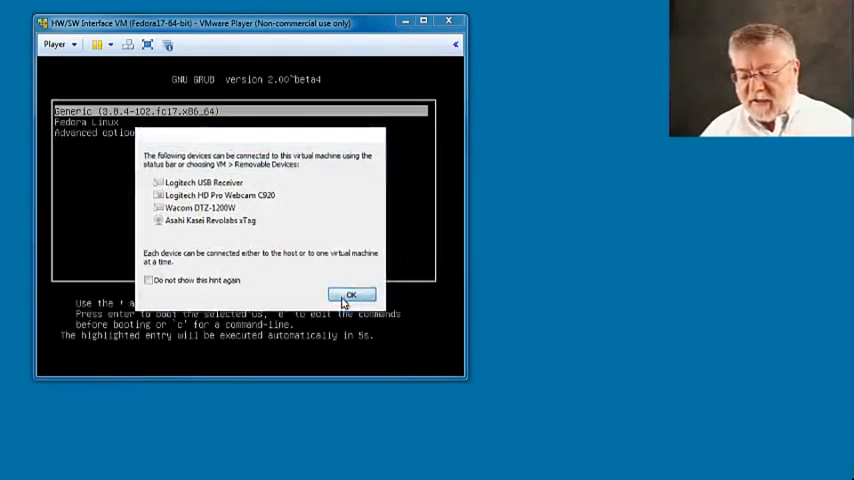
click(352, 296)
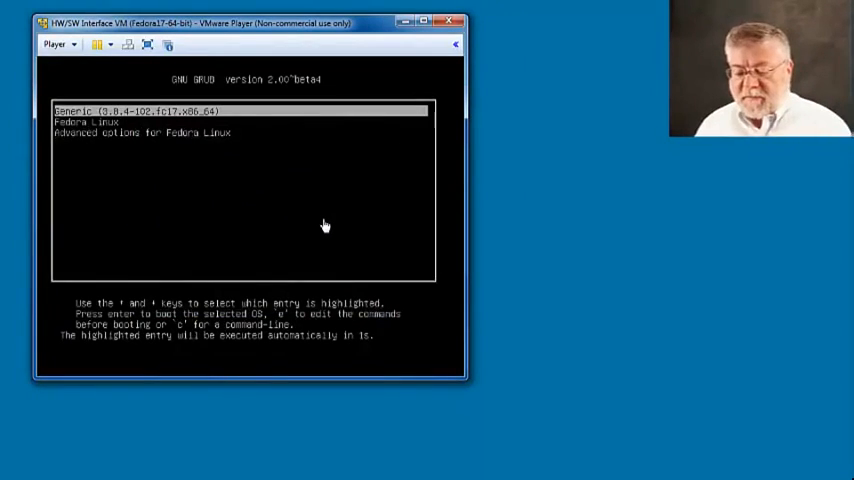
key(Return)
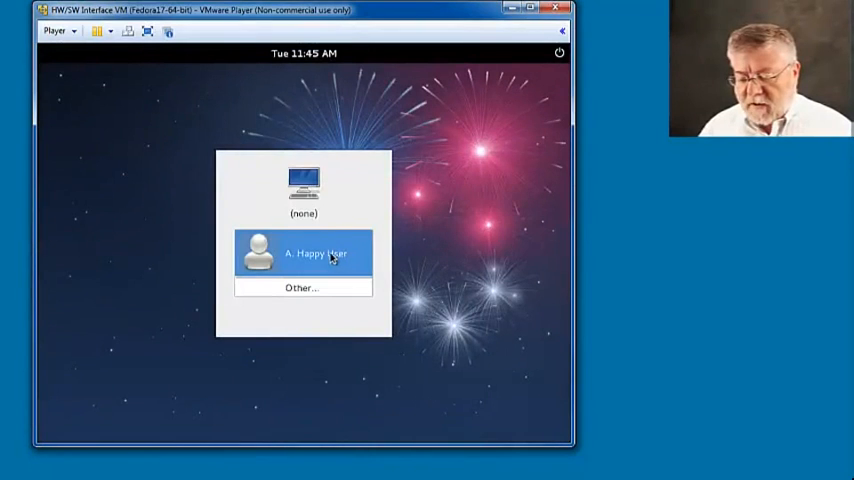
mouse_move(320, 256)
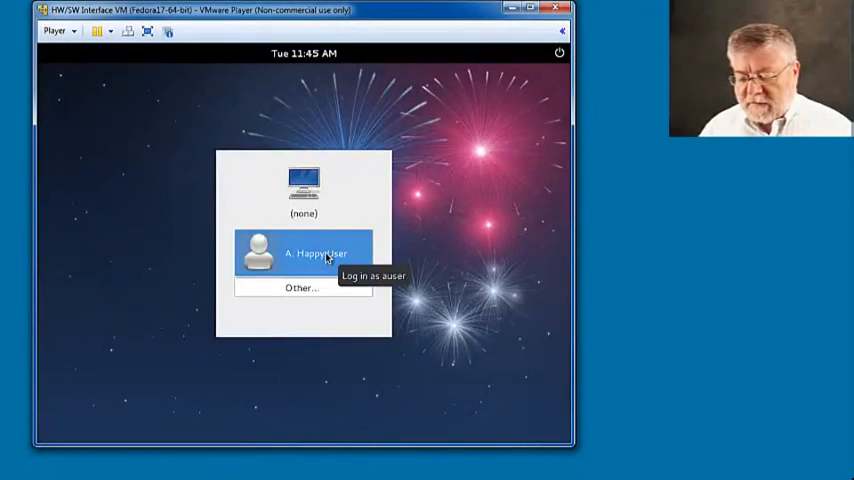
Log in as A. Happy User with the account password to reach the Fedora desktop
click(304, 252)
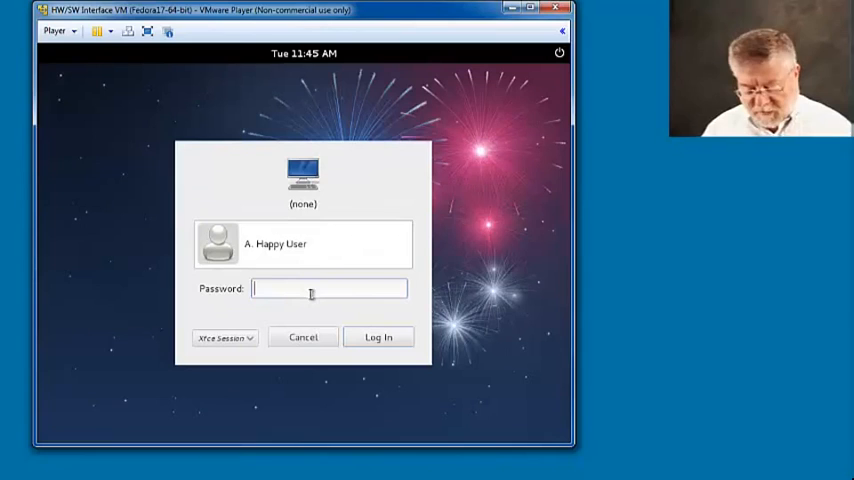
text(password)
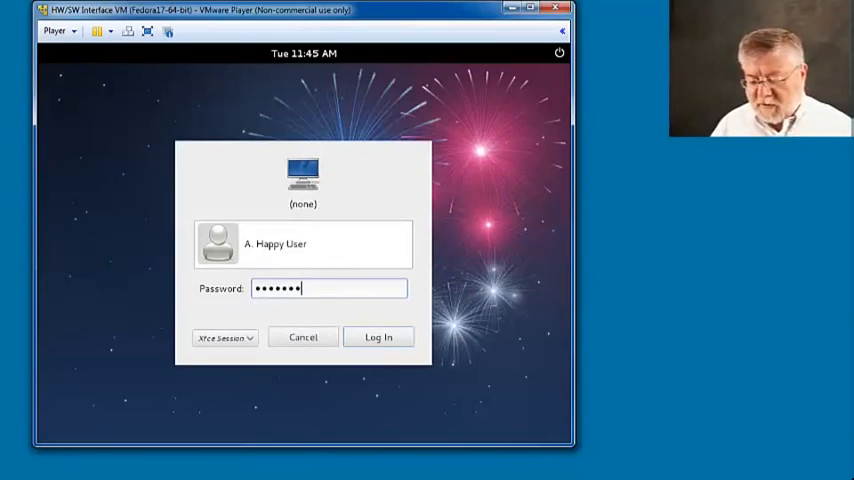
click(378, 336)
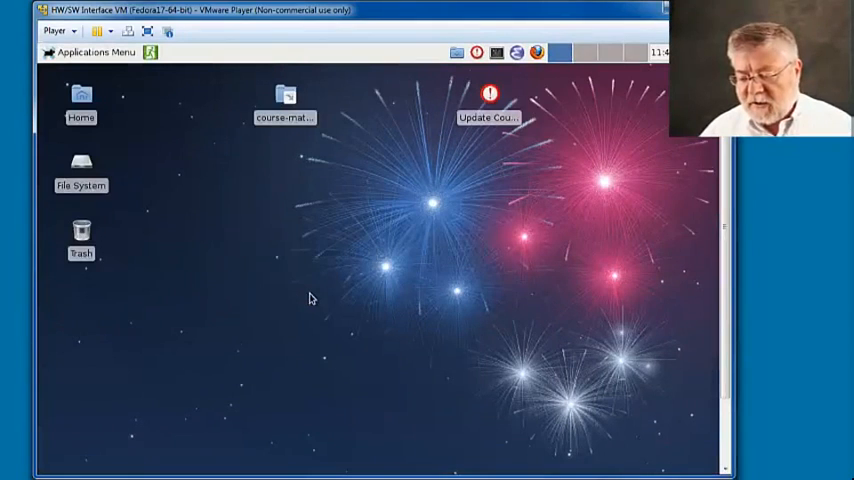
mouse_move(356, 284)
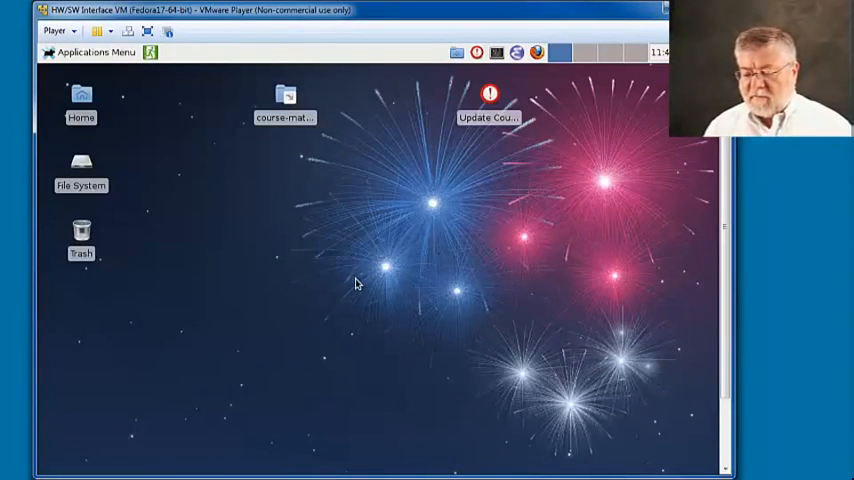
mouse_move(436, 312)
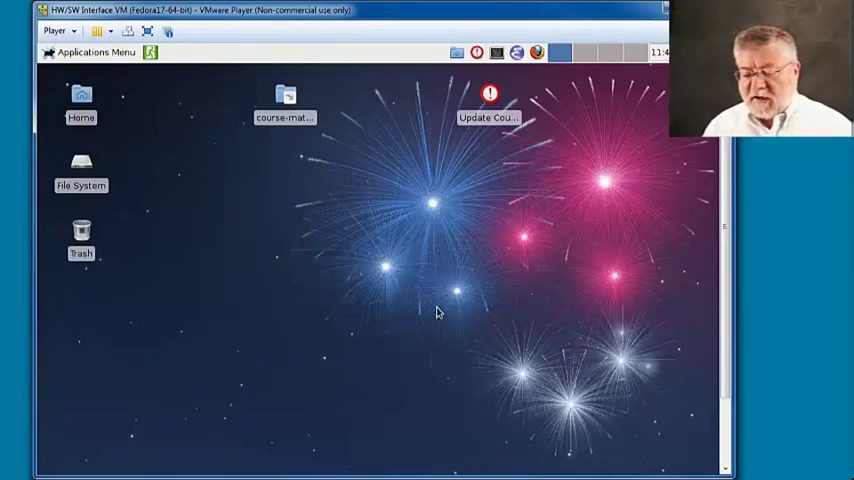
mouse_move(234, 116)
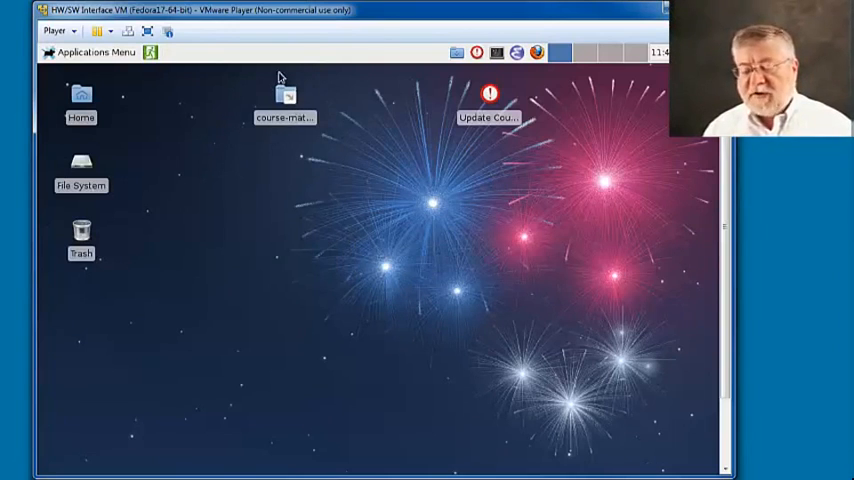
mouse_move(284, 96)
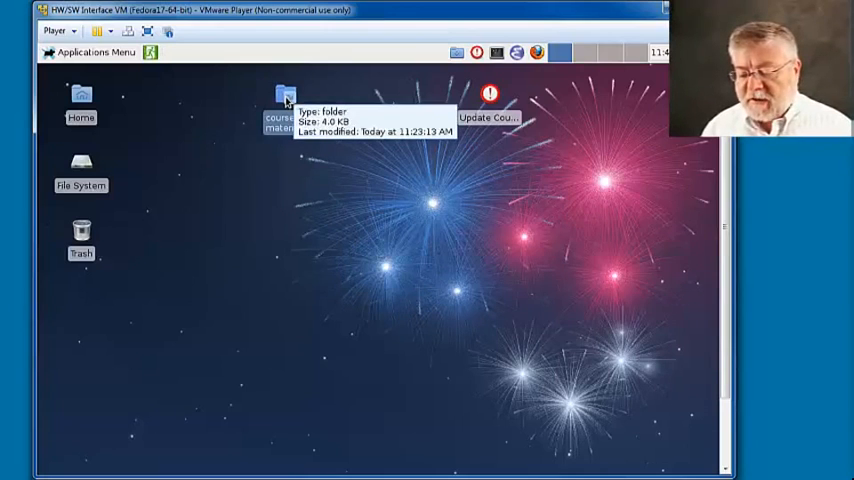
Browse from the course-materials desktop folder into lab0, where arrays.c is listed
double_click(286, 96)
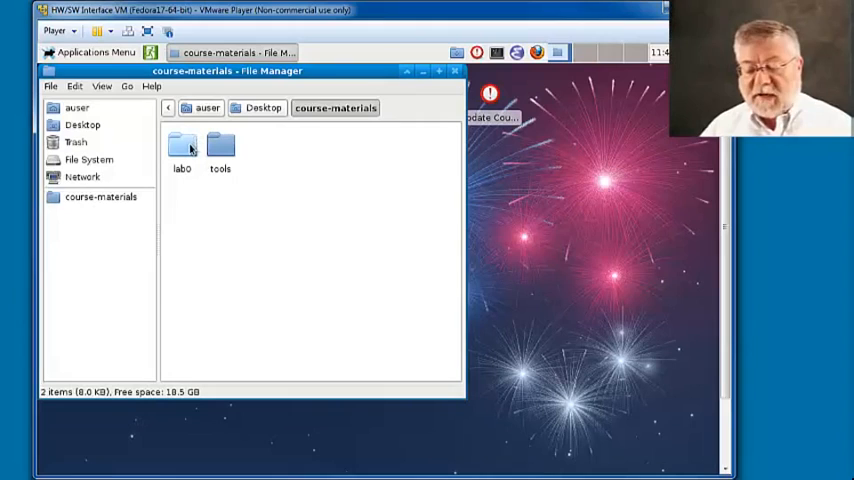
click(182, 148)
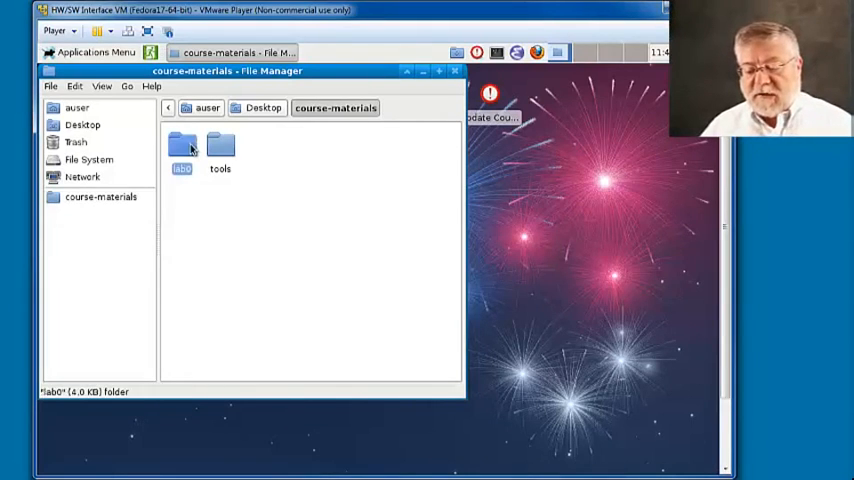
double_click(182, 148)
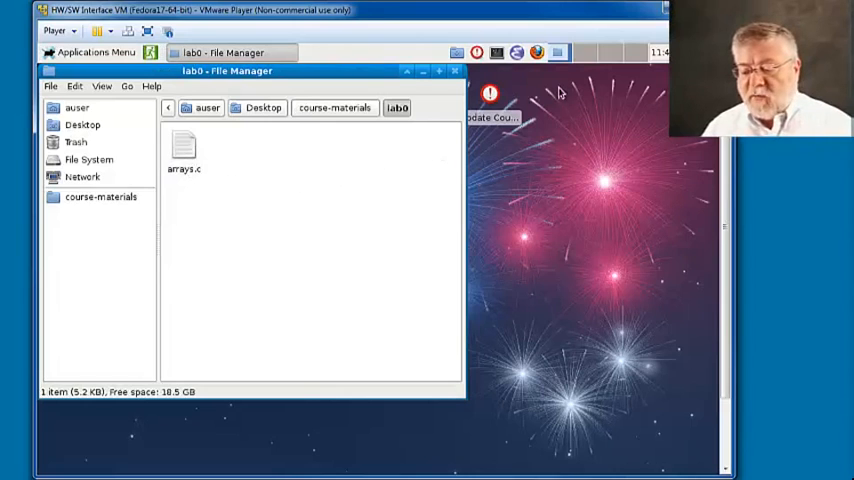
mouse_move(388, 178)
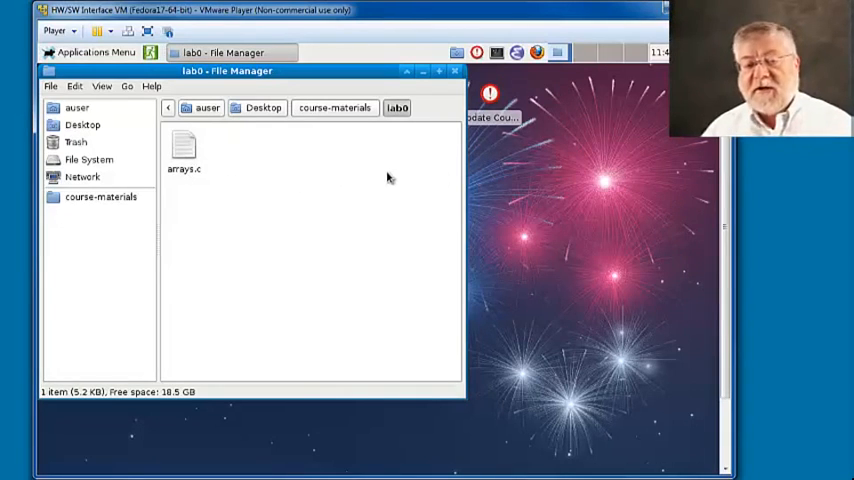
mouse_move(364, 180)
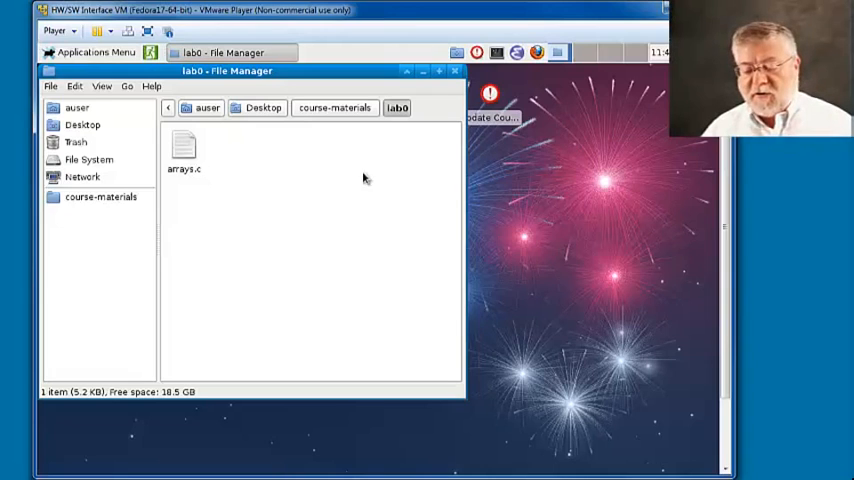
click(90, 52)
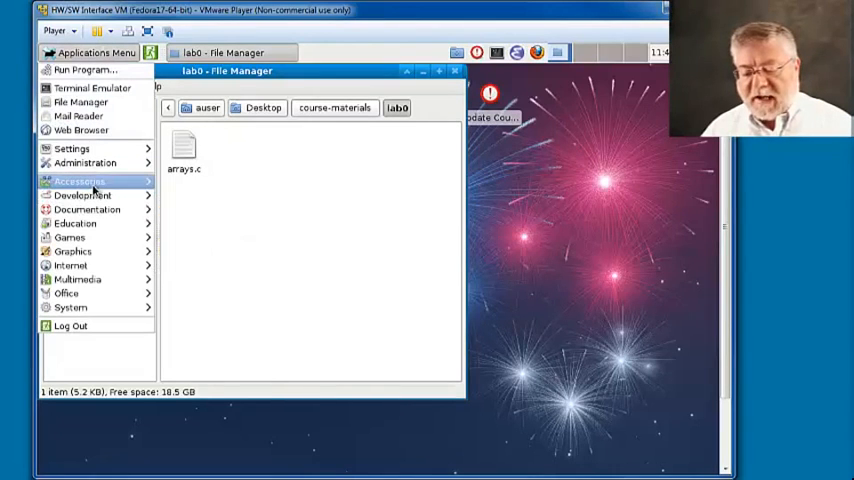
Launch Emacs from Accessories and open lab0's arrays.c in it
click(80, 180)
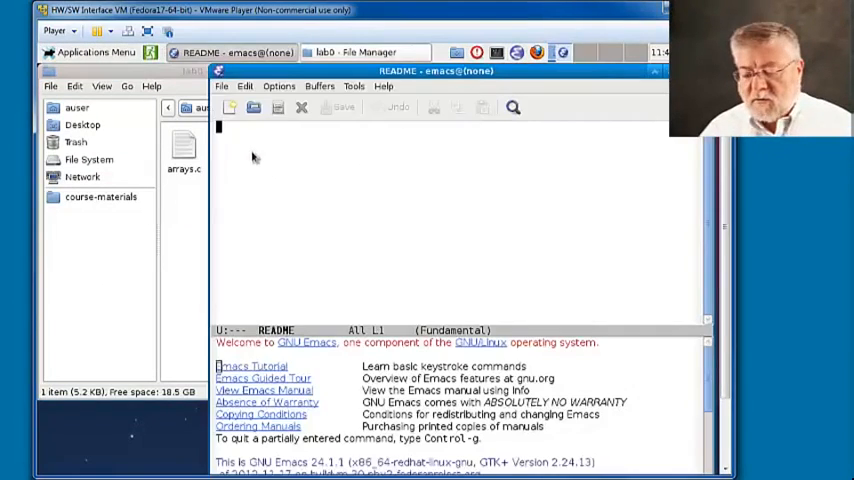
mouse_move(256, 108)
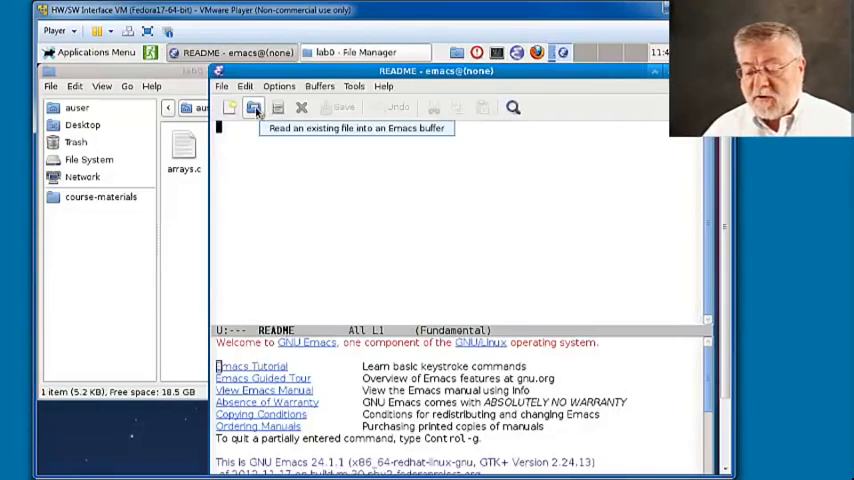
click(256, 108)
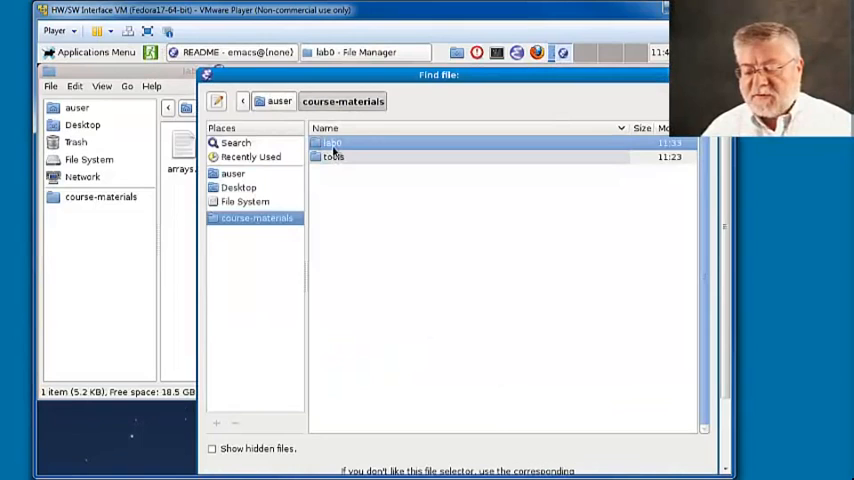
double_click(332, 142)
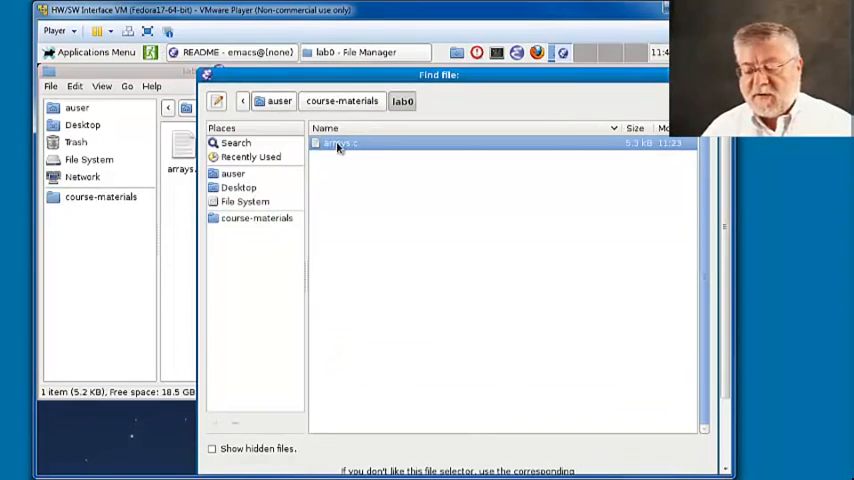
double_click(340, 144)
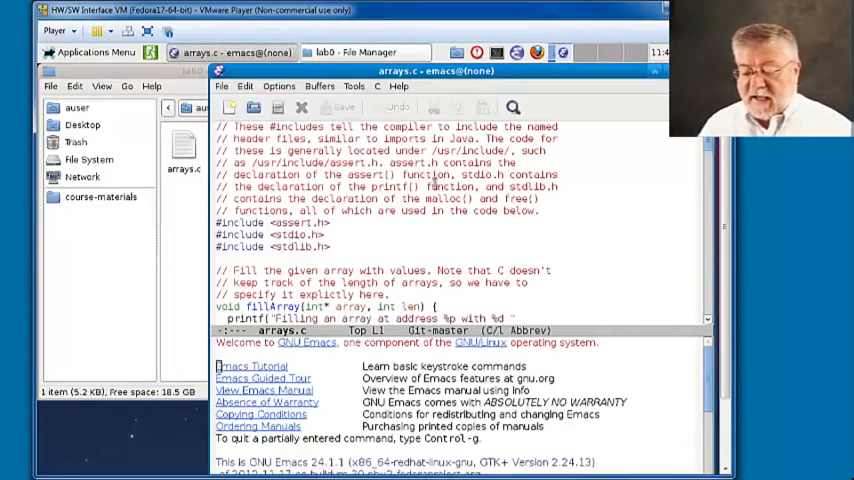
Scroll through arrays.c to read its code and TODO comments, then return to the top
scroll(down, 3)
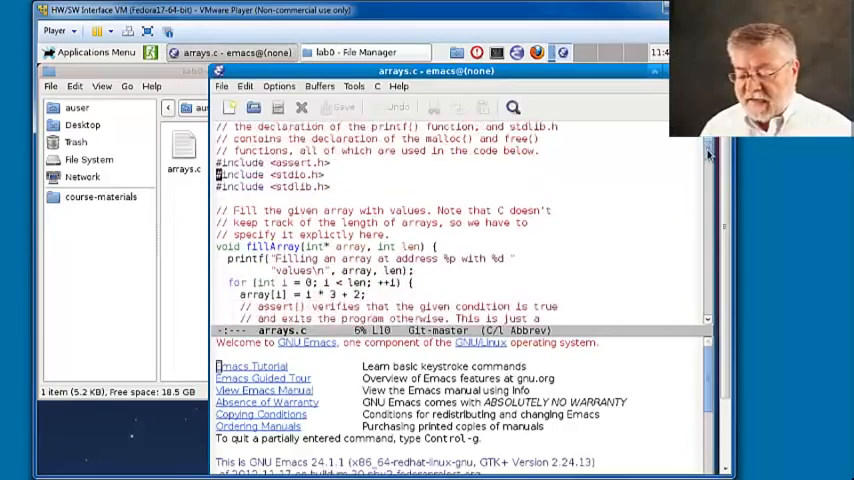
scroll(down, 3)
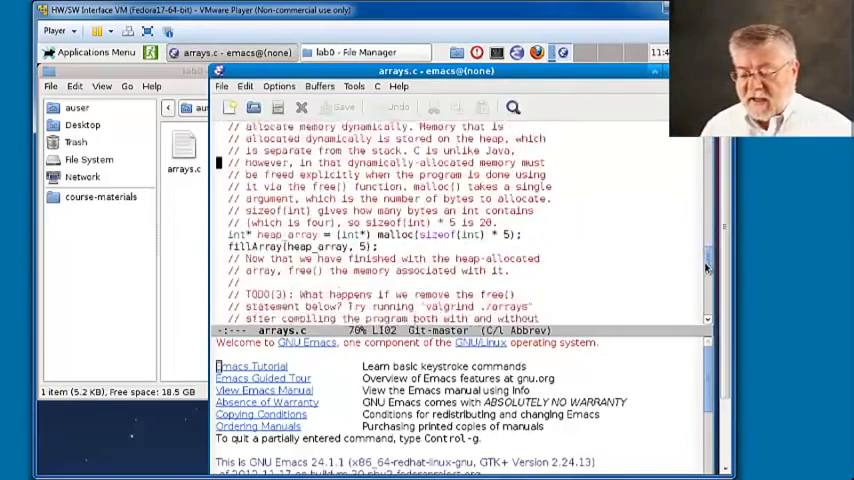
scroll(down, 3)
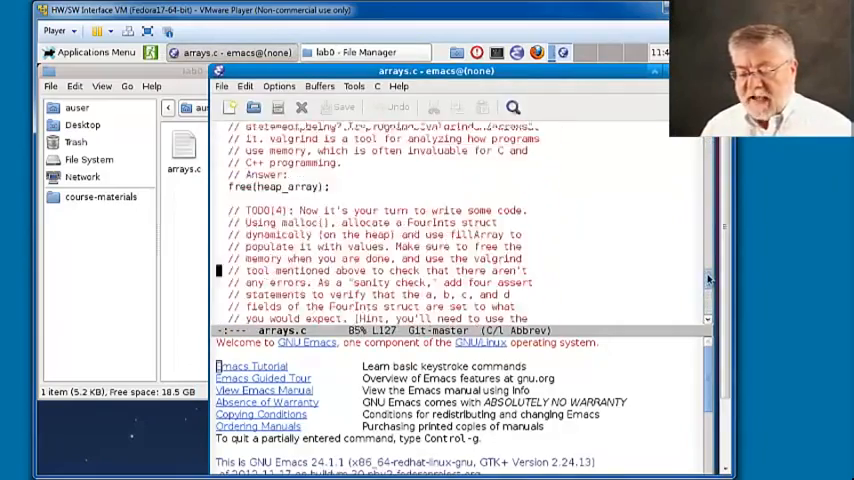
scroll(up, 3)
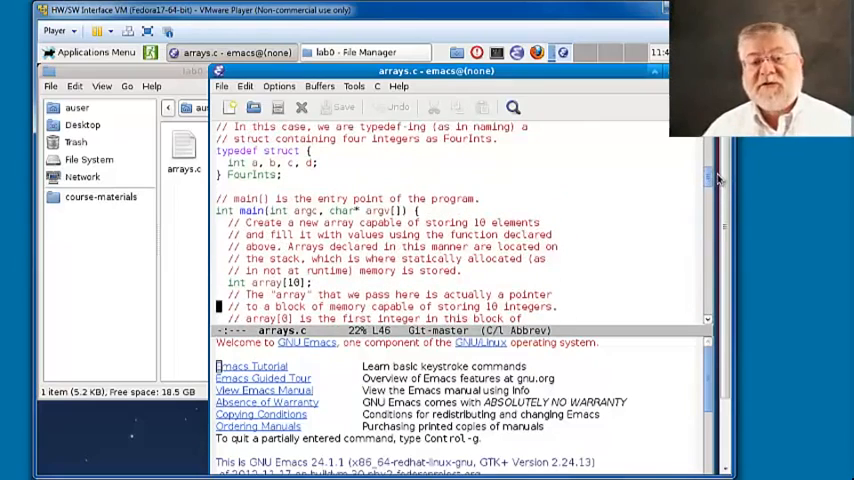
scroll(up, 3)
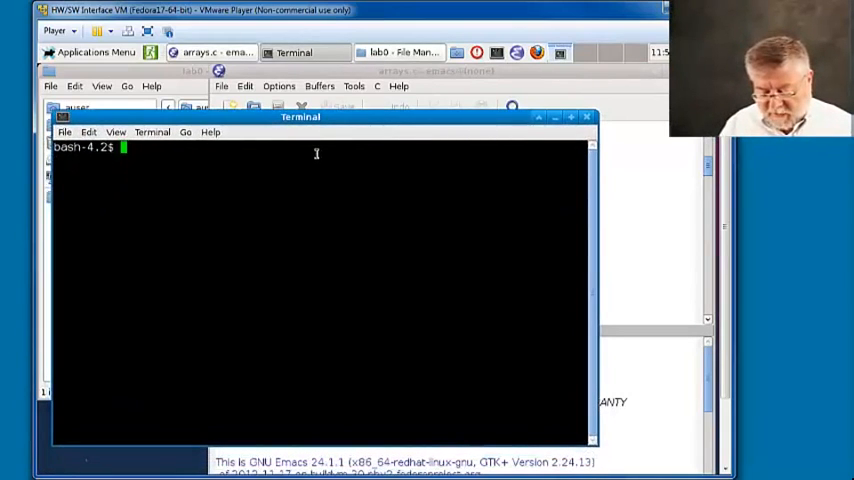
Return the terminal to the home folder and list its contents
text(cd)
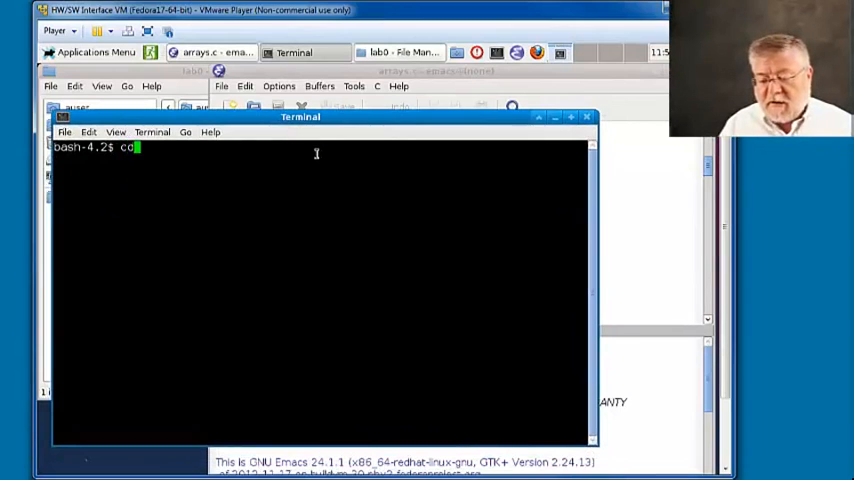
key(Return)
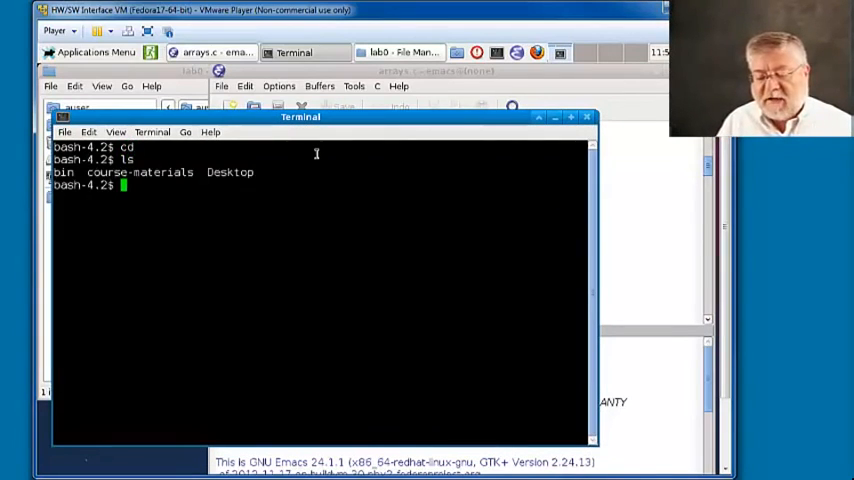
text(ls)
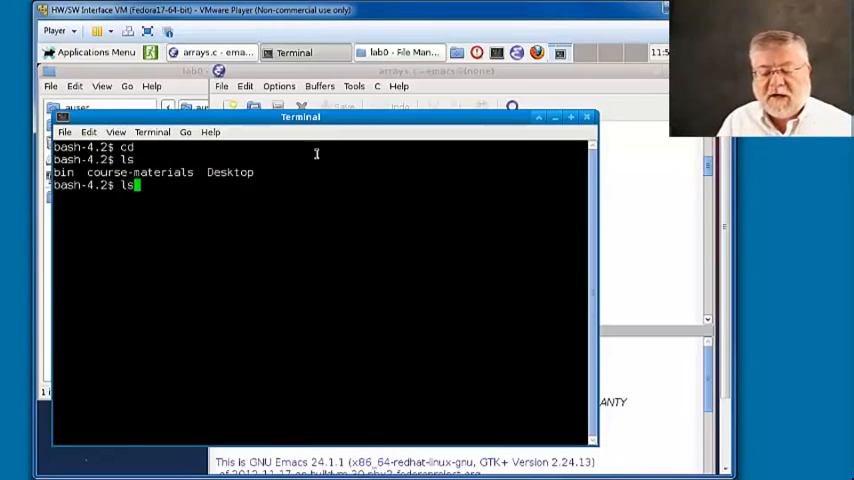
key(Return)
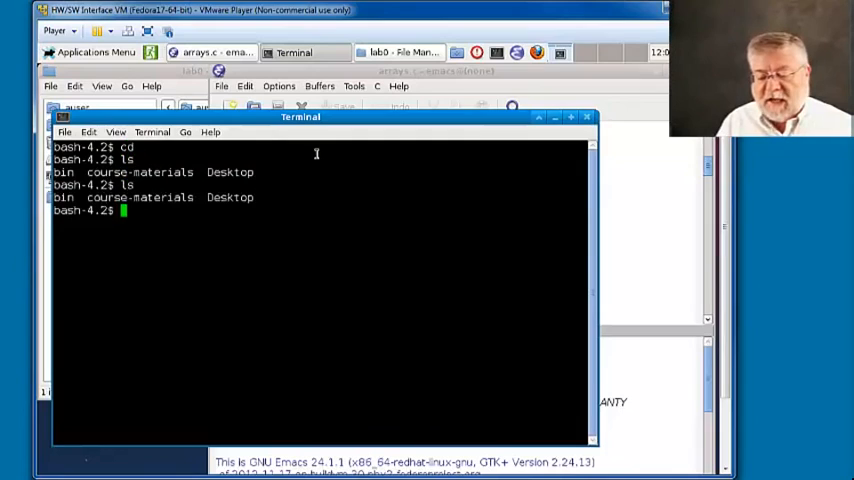
Change into course-materials and then into lab0, where arrays.c lives
text(cd cours)
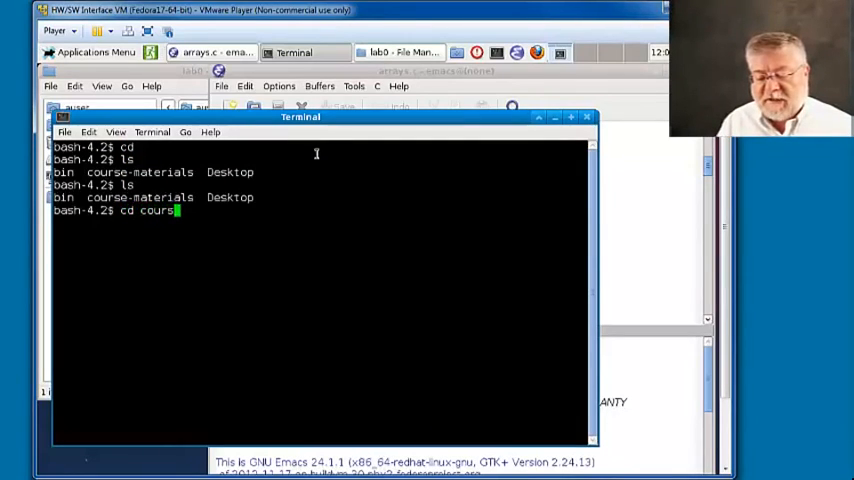
text(e-materi)
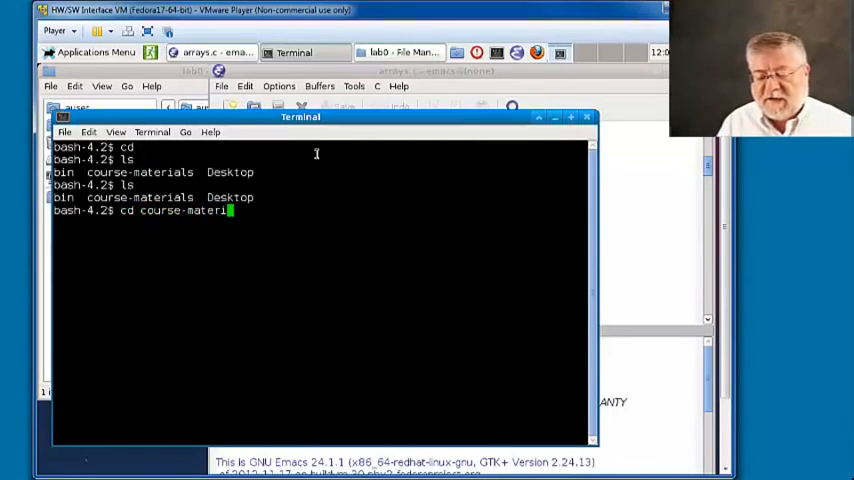
key(Return)
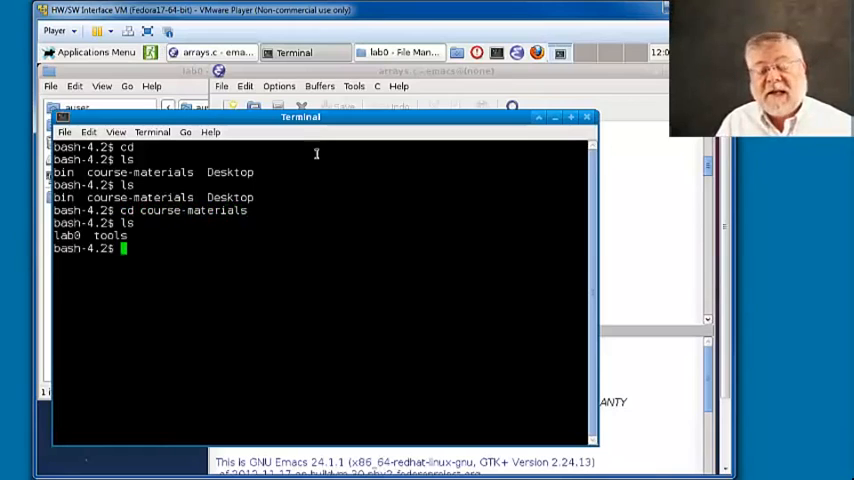
text(cd lab0)
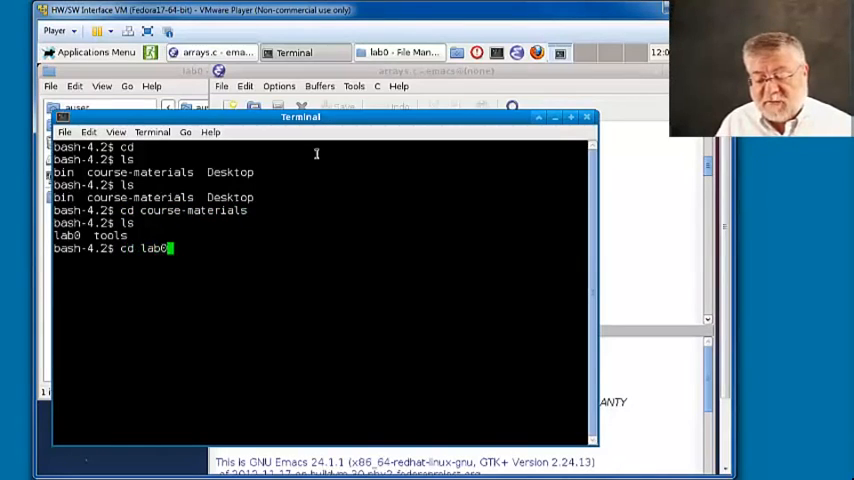
key(Return)
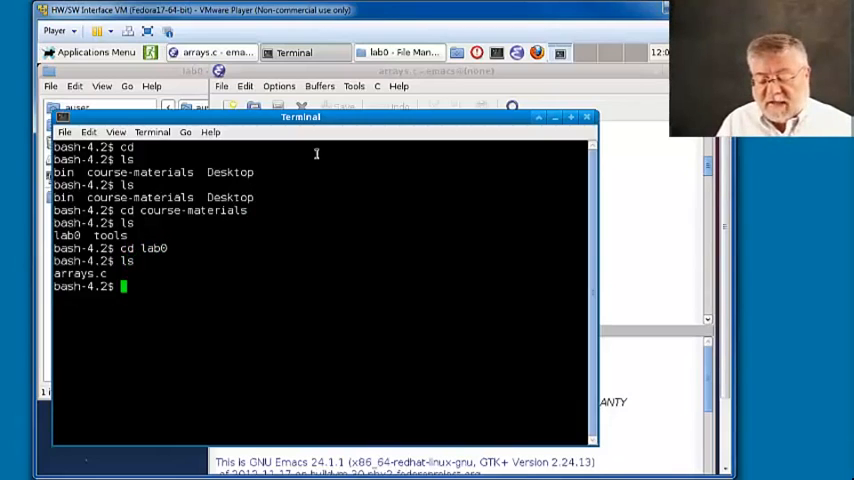
Run submit-hw lab0 and enter the login email starting 'gaetano' at the prompt
text(submit-hw)
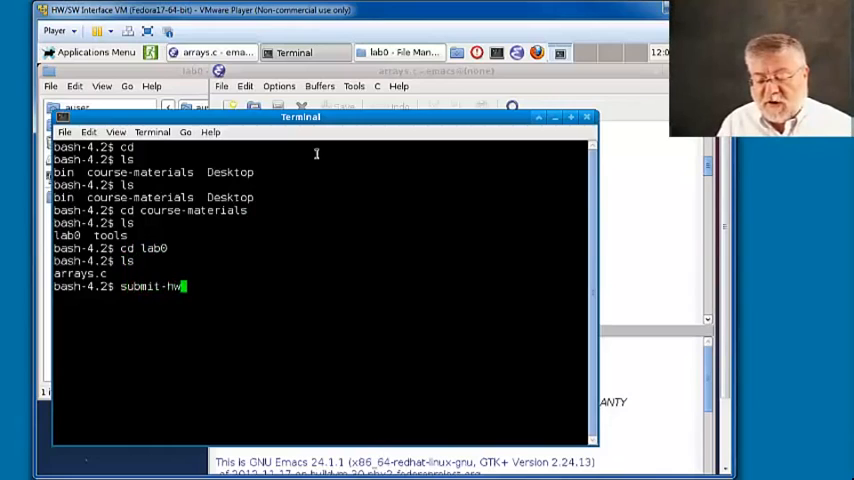
text(lab0)
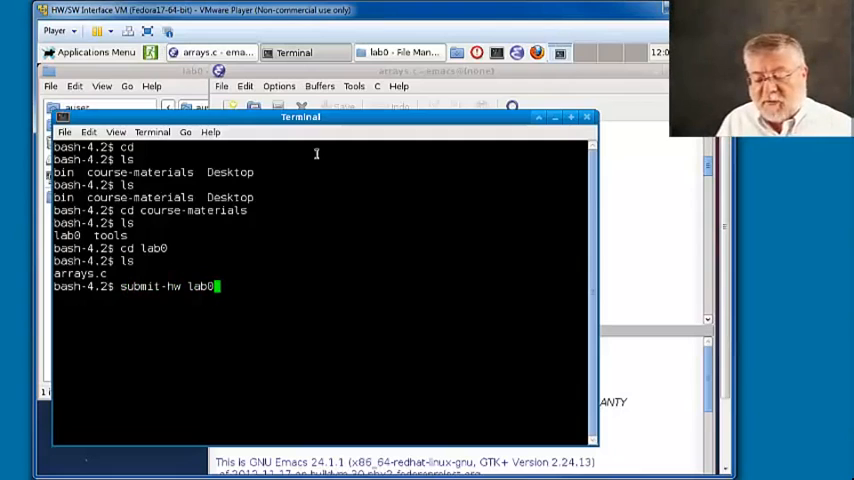
key(Return)
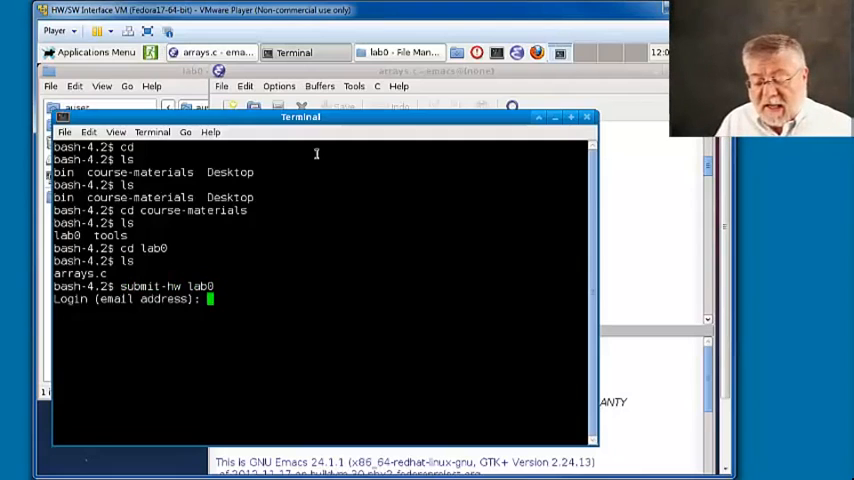
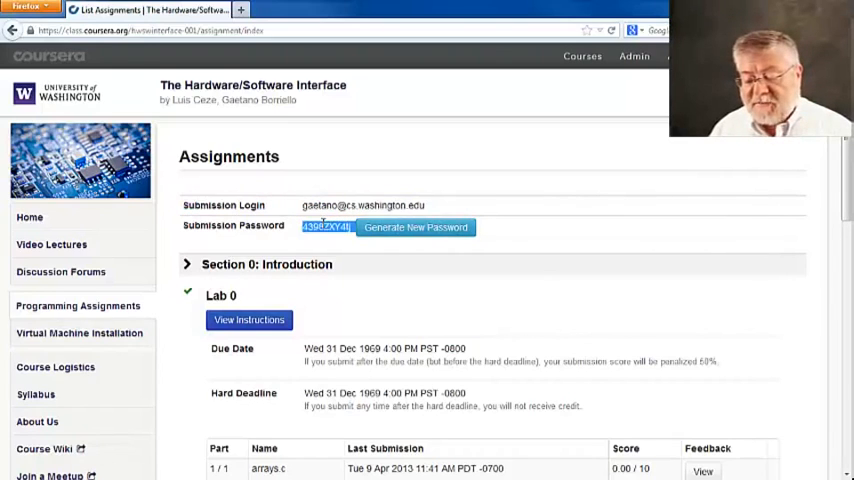
Generate a new submission password on the Coursera Assignments page
click(416, 228)
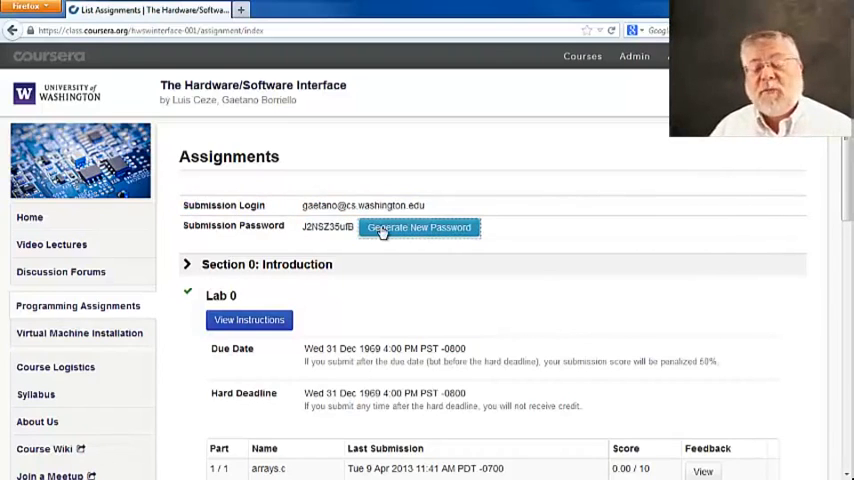
click(418, 228)
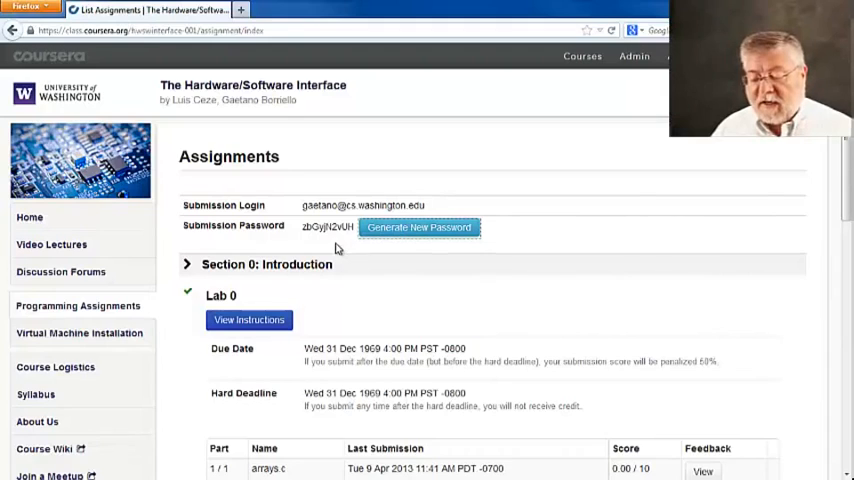
mouse_move(350, 270)
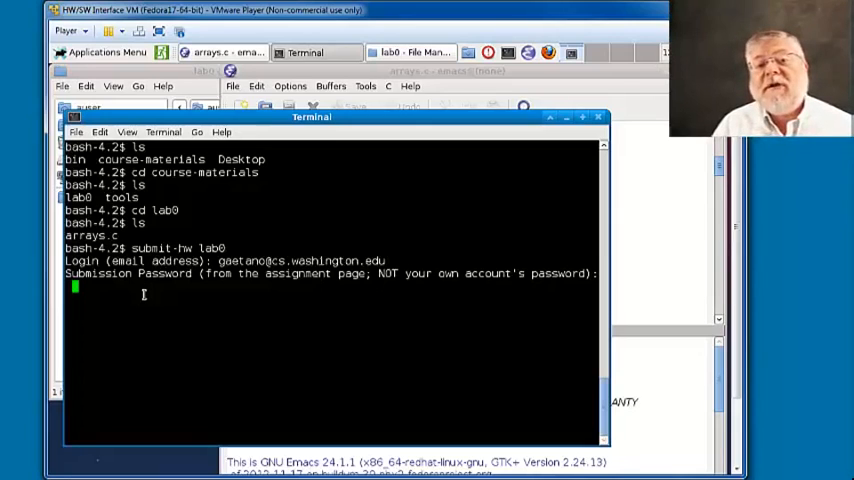
Submit the pasted password and answer Y to confirm submitting arrays.c for Lab 0 credit
key(Return)
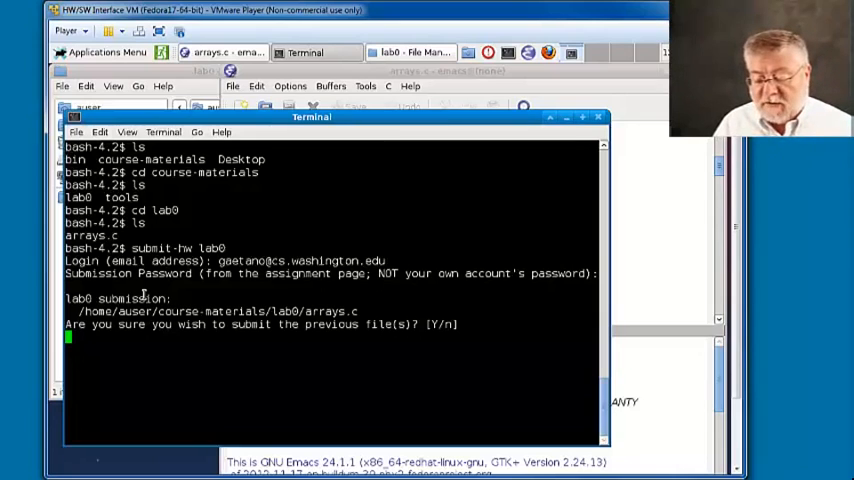
text(Y)
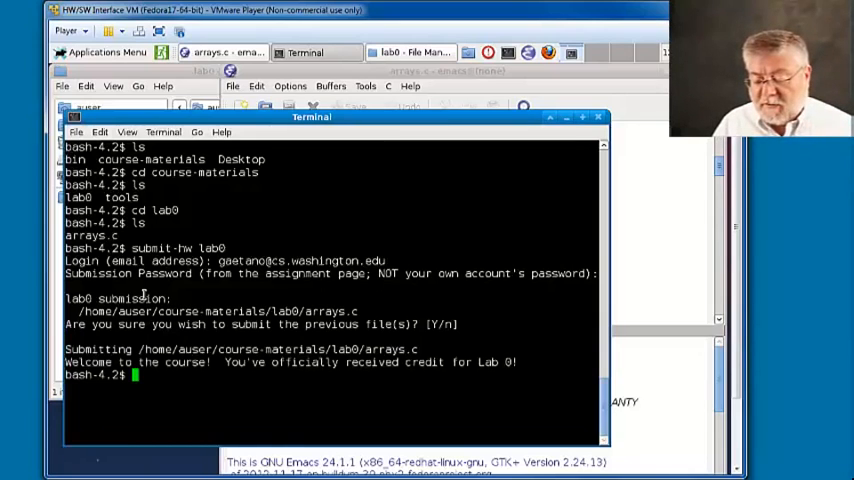